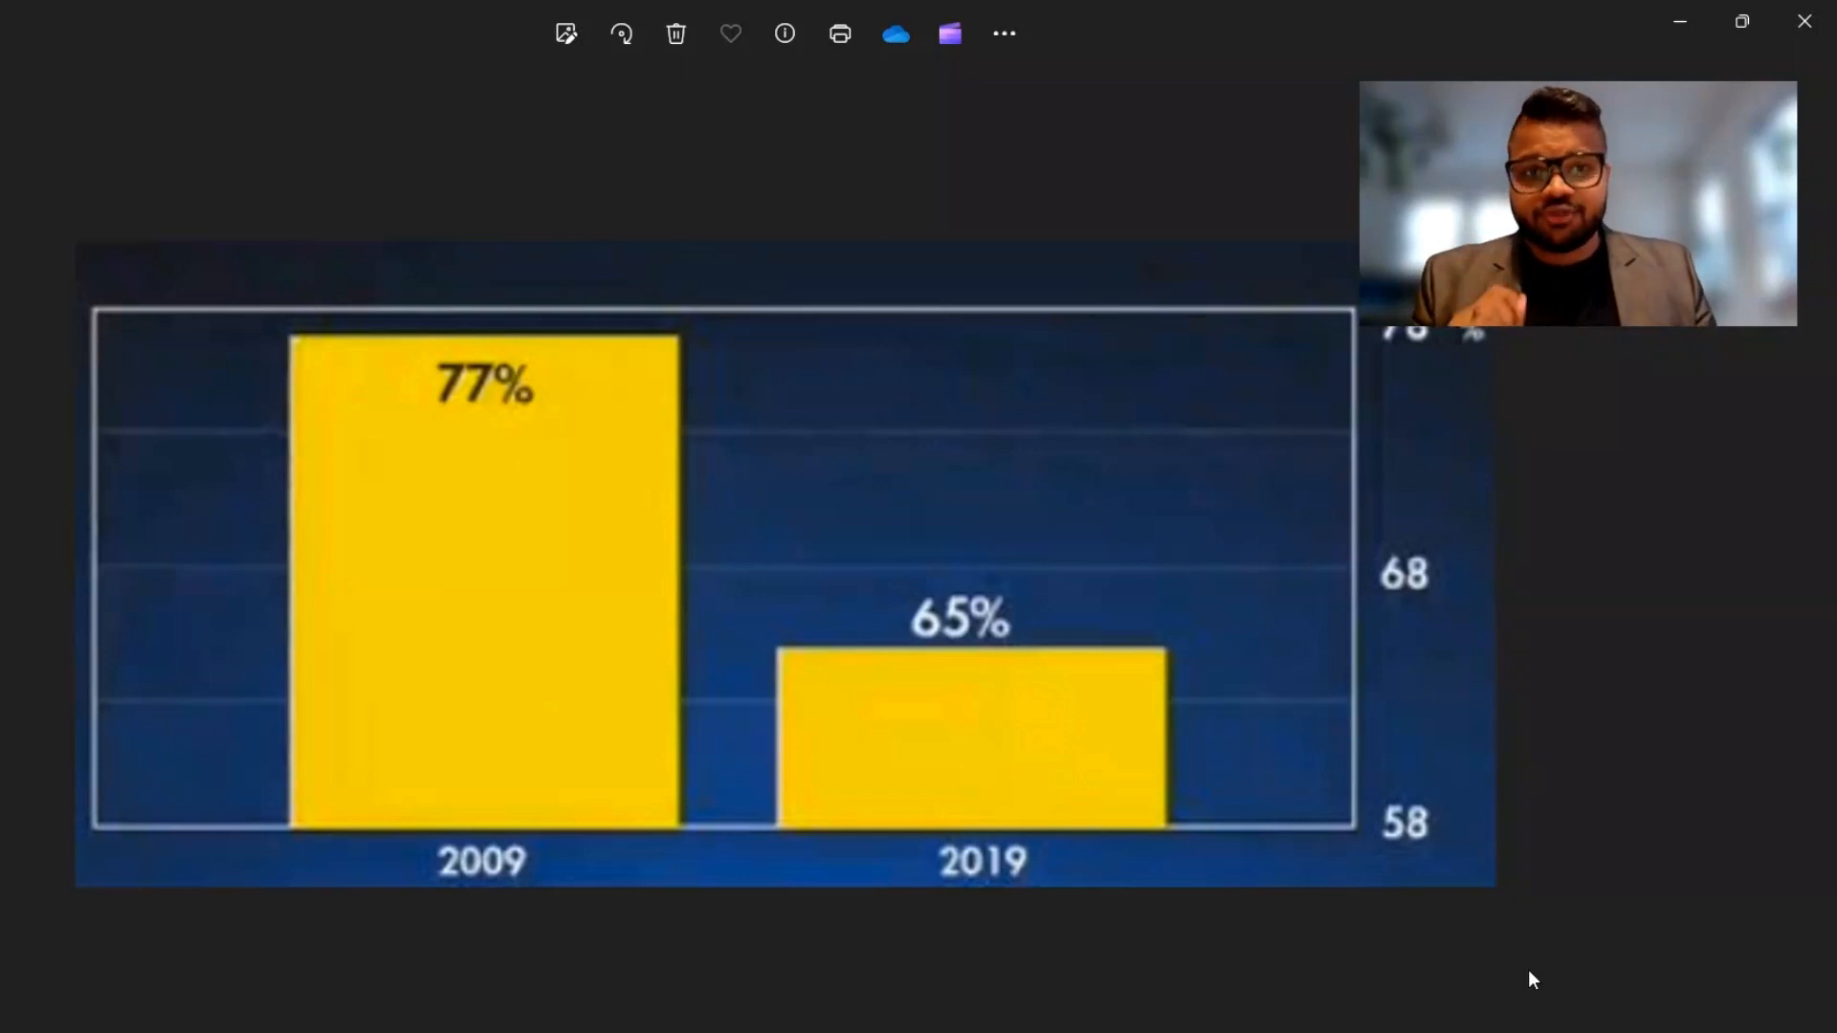
pyautogui.moveTo(1579, 389)
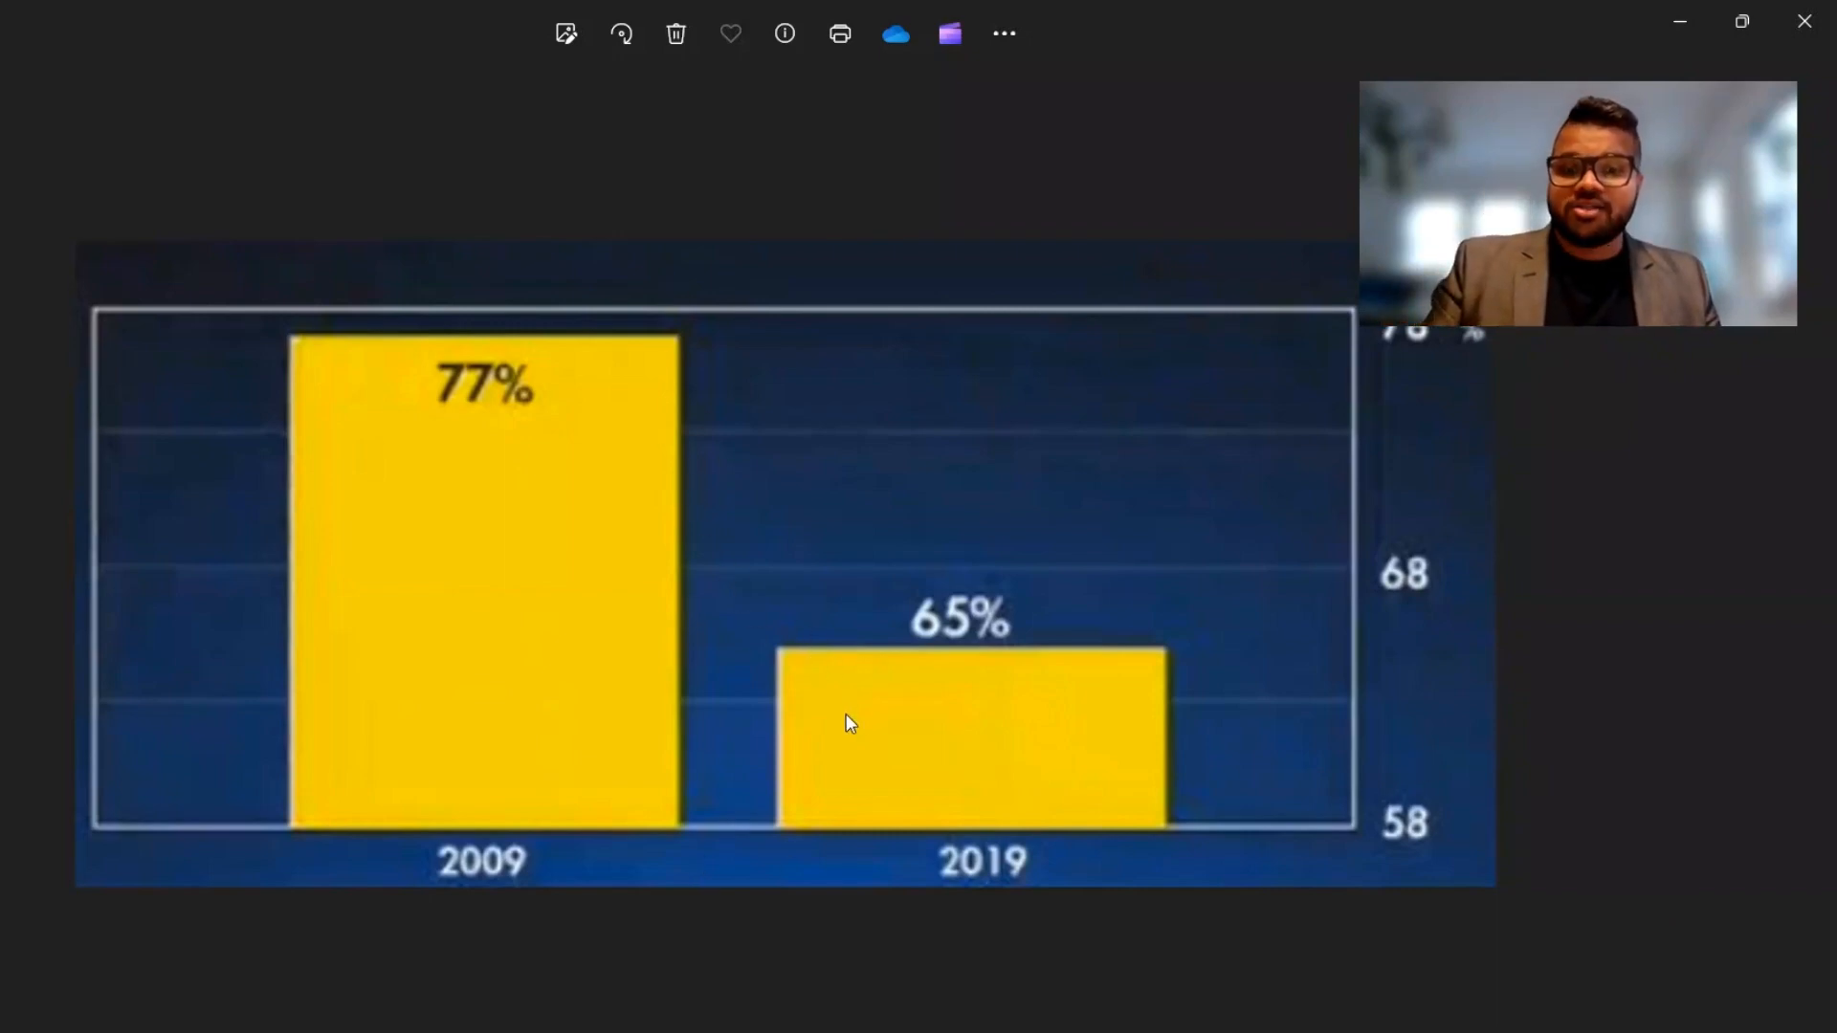
# - Arrange the comparison.png window beside Bad viz.png so both charts show side by side
pyautogui.moveTo(807, 341); pyautogui.dragTo(1102, 586)
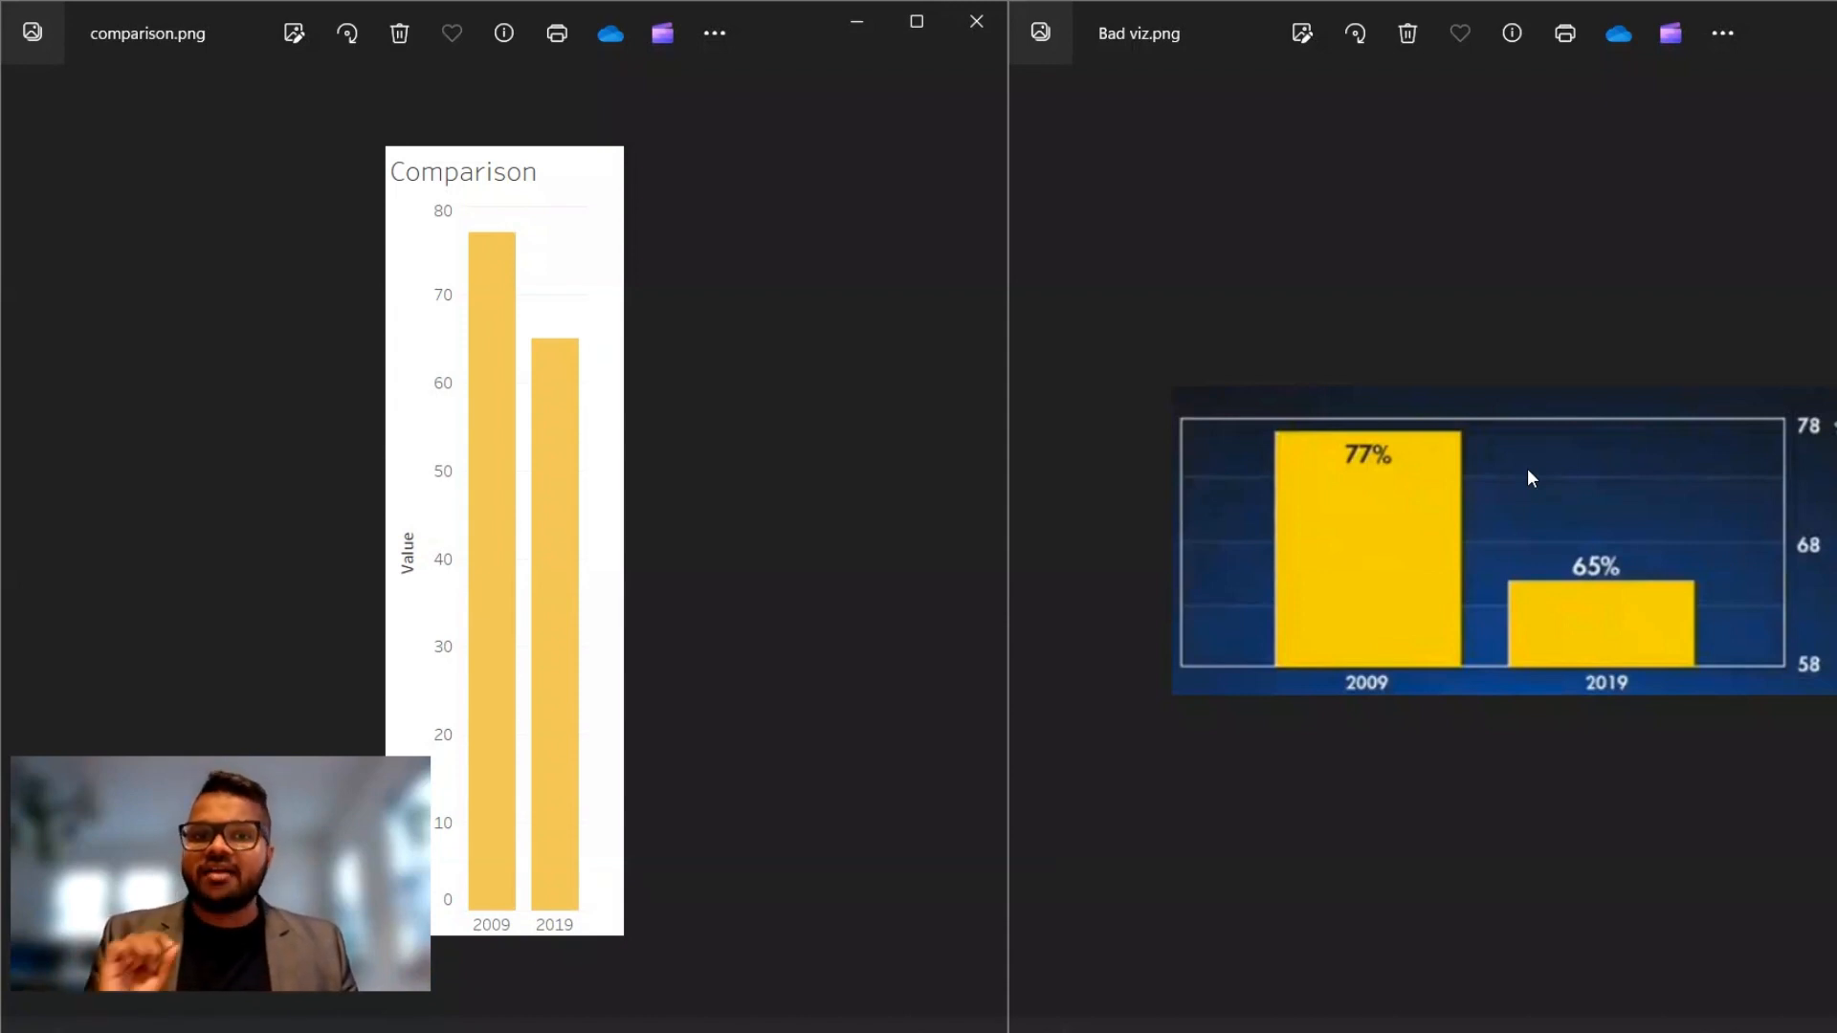
pyautogui.moveTo(1512, 832)
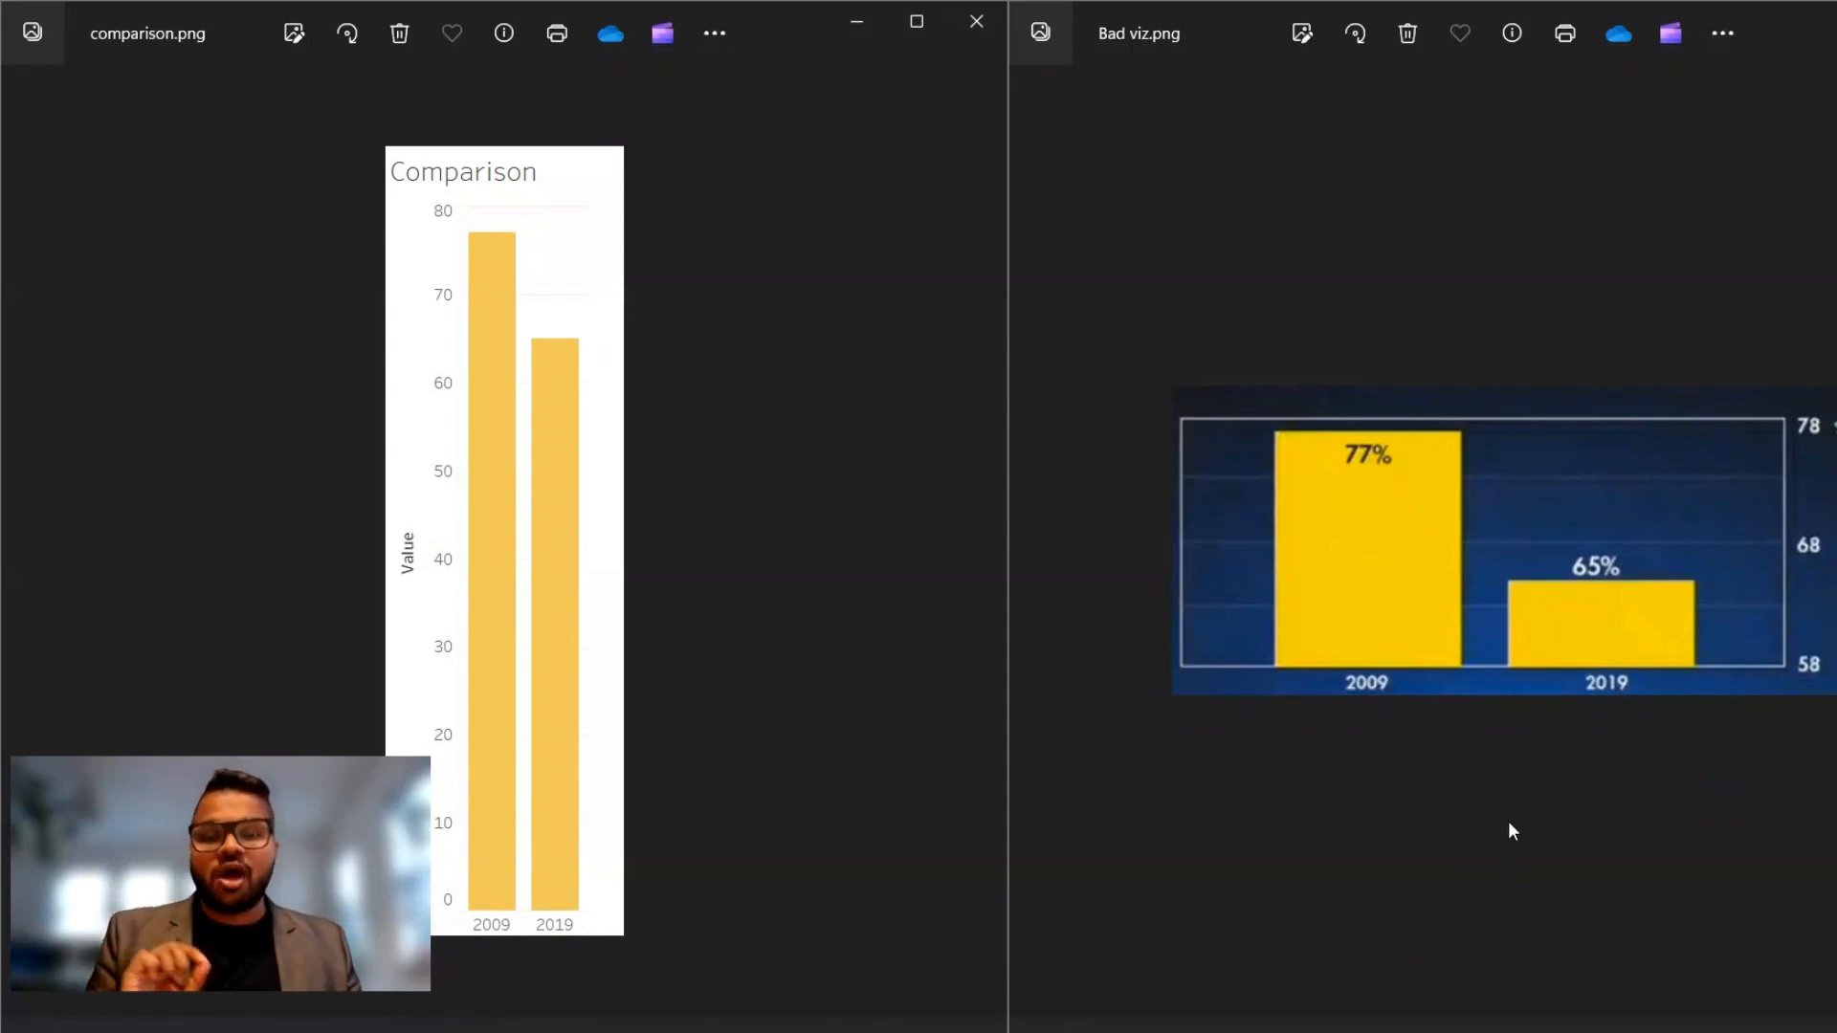
pyautogui.moveTo(1500, 832)
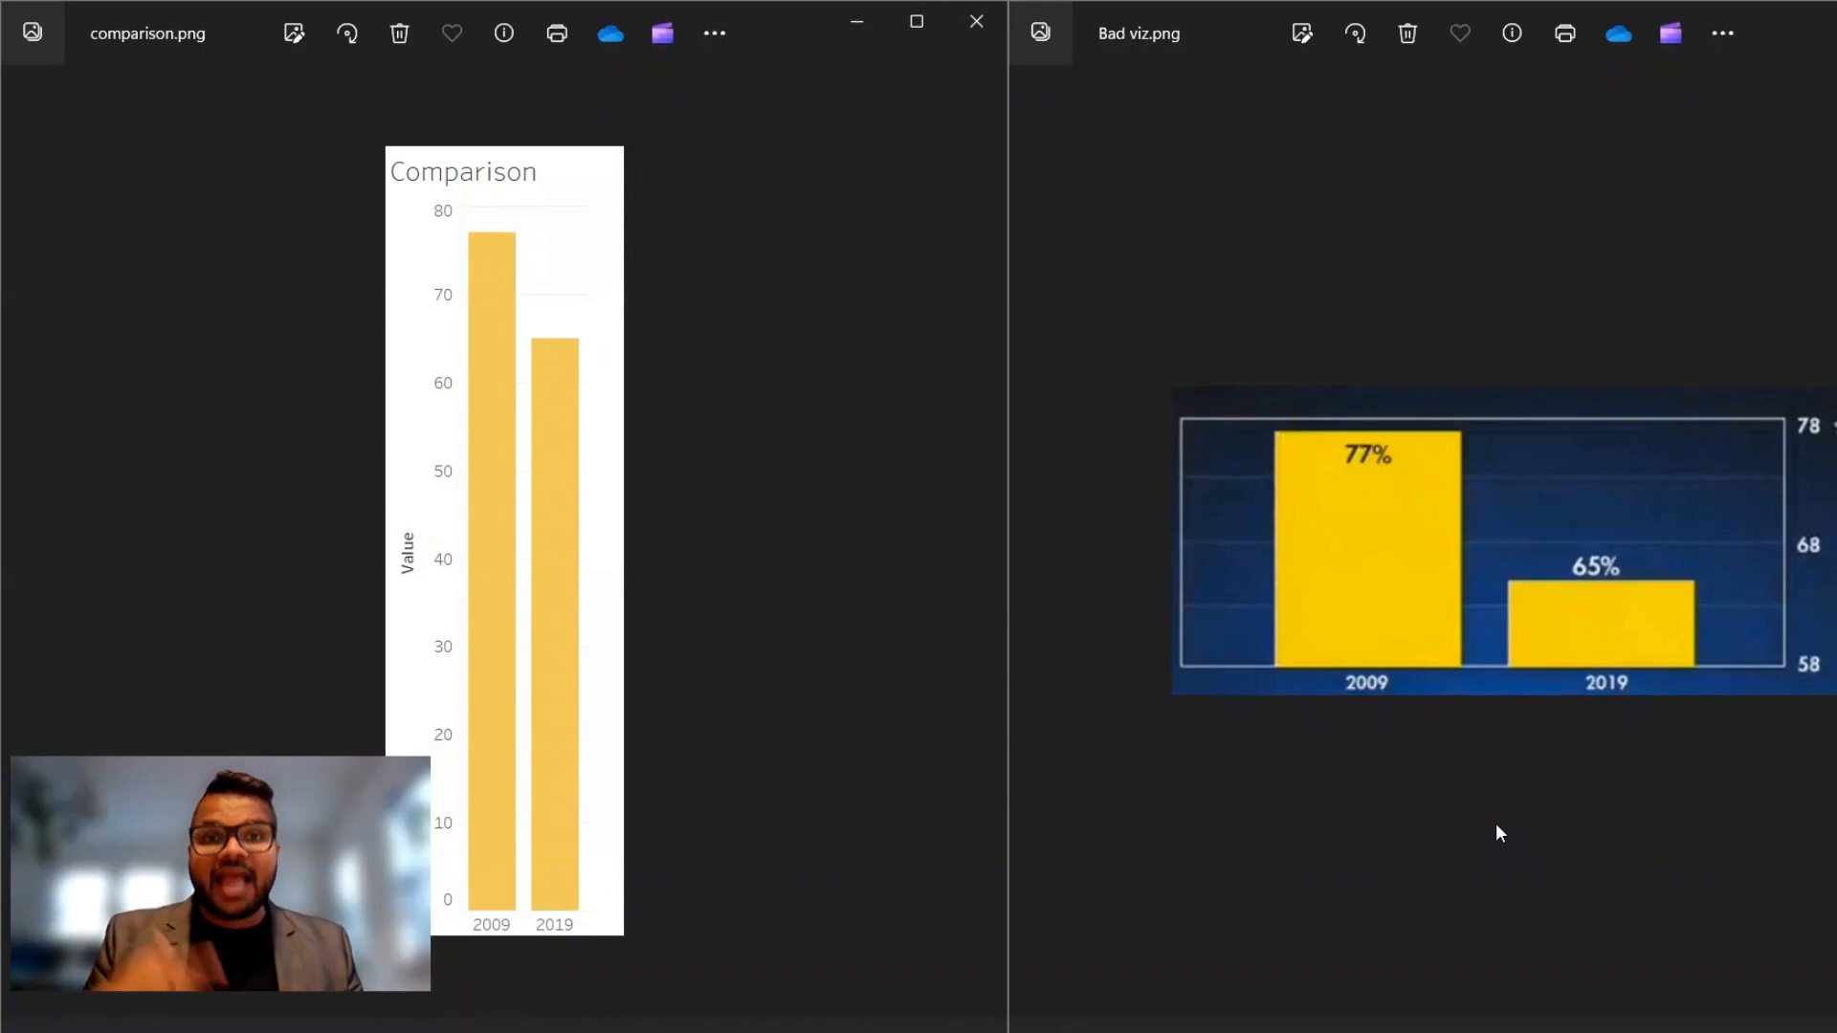
pyautogui.moveTo(1439, 846)
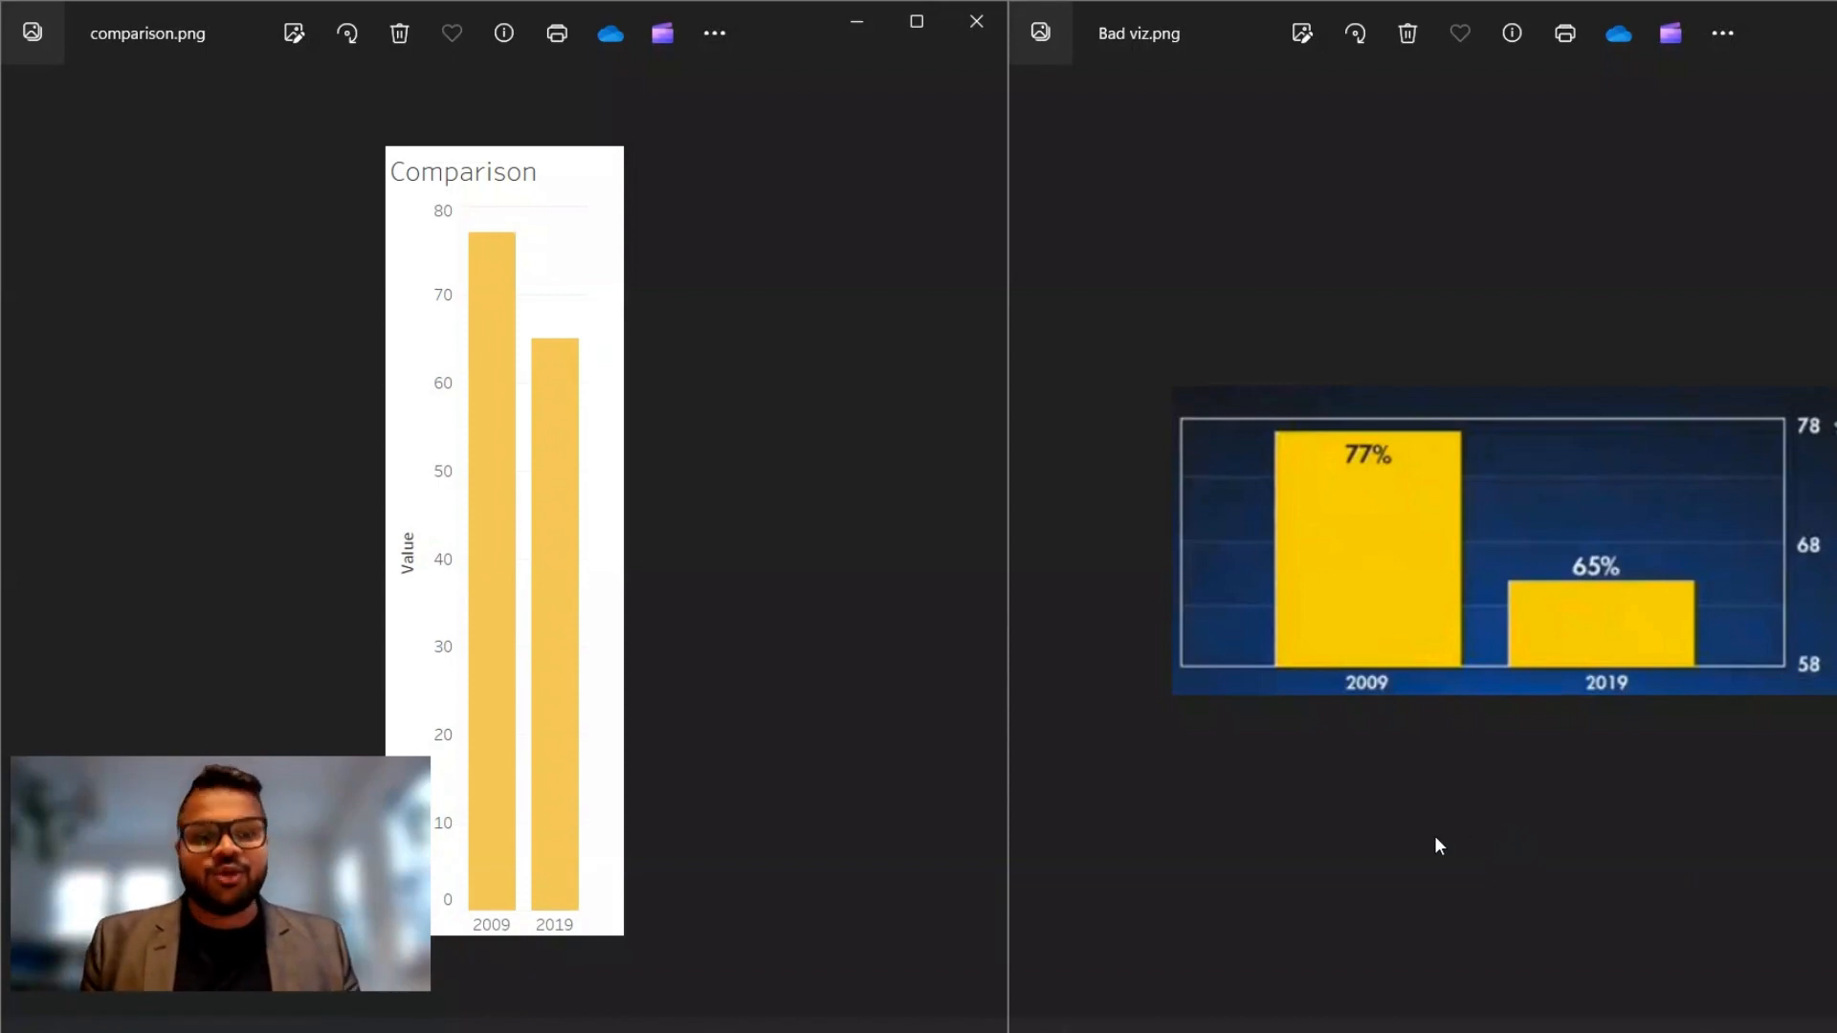